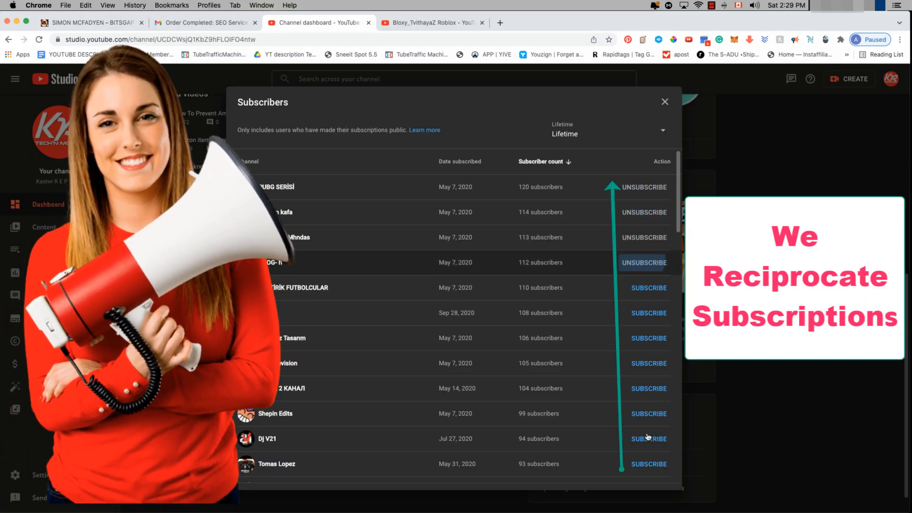
Step: Scroll down the Apple ID sign-in page to reach the credential fields
scroll("down", 3)
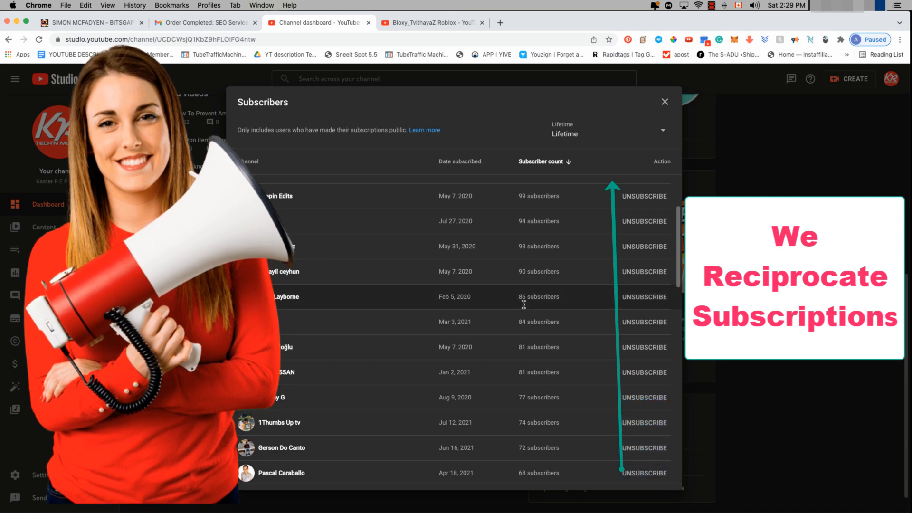
scroll("down", 3)
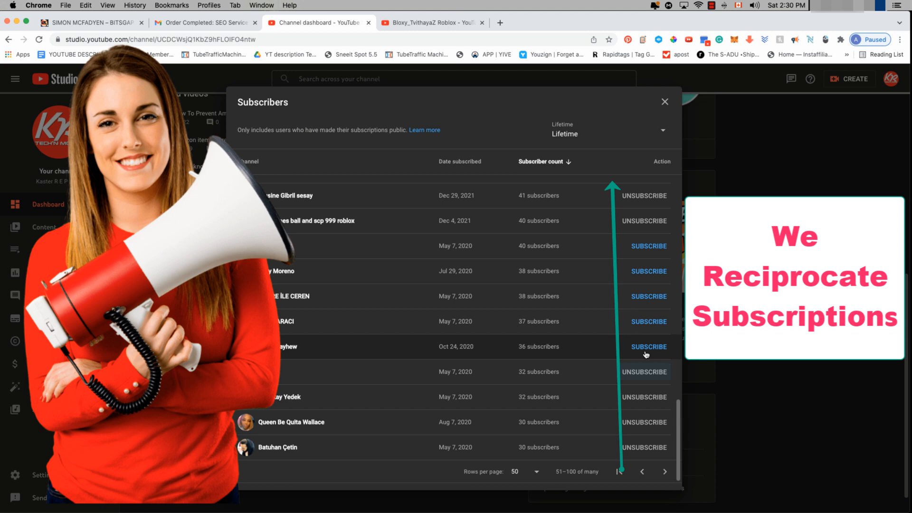
scroll("down", 3)
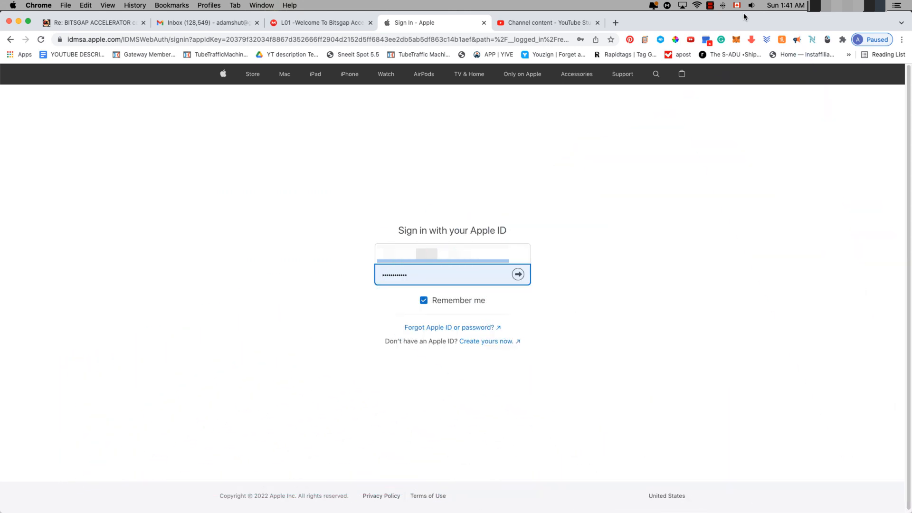
mouse_move(534, 220)
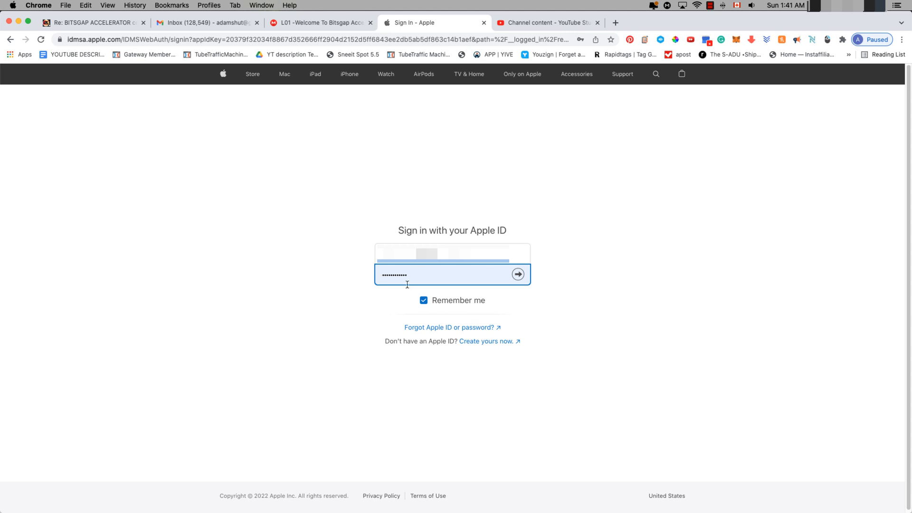
Step: Sign in with the entered Apple ID and allow the new-device login alert
left_click(517, 274)
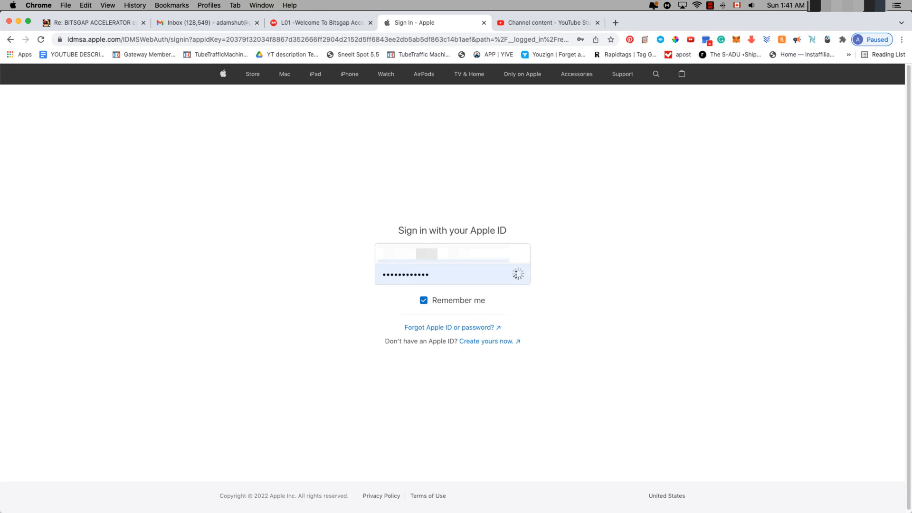
left_click(517, 273)
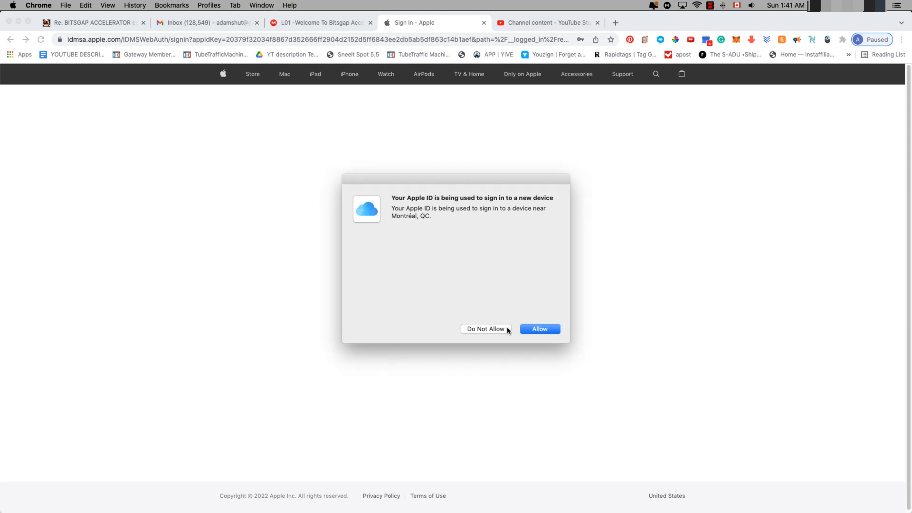
mouse_move(463, 180)
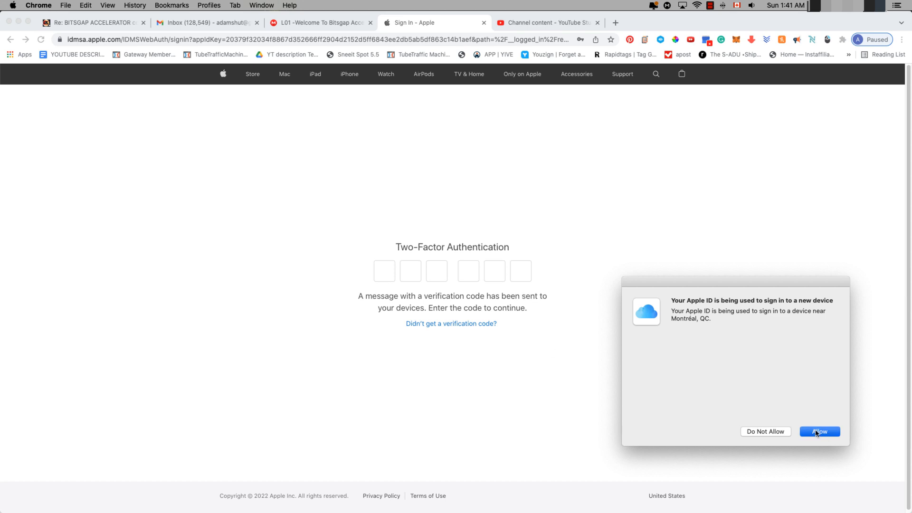
left_click(819, 431)
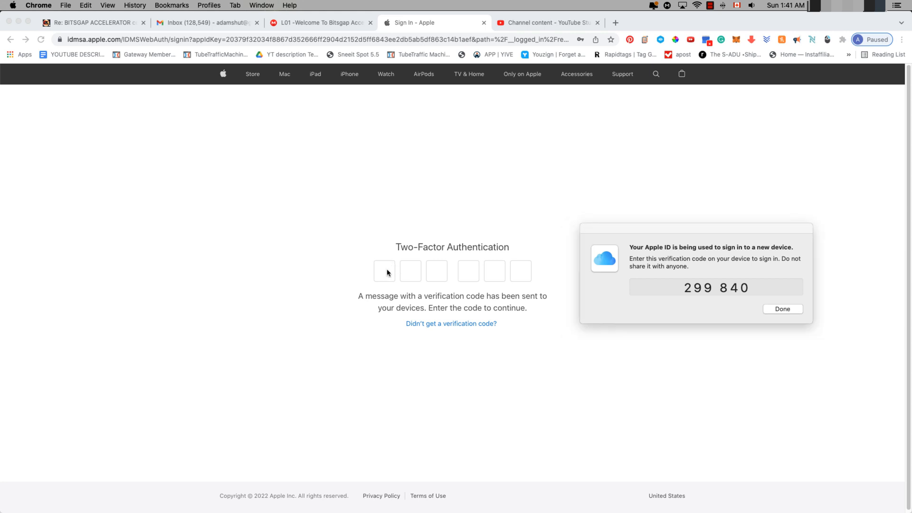
Step: Enter the two-factor verification code starting with 29 to complete sign-in
left_click(383, 271)
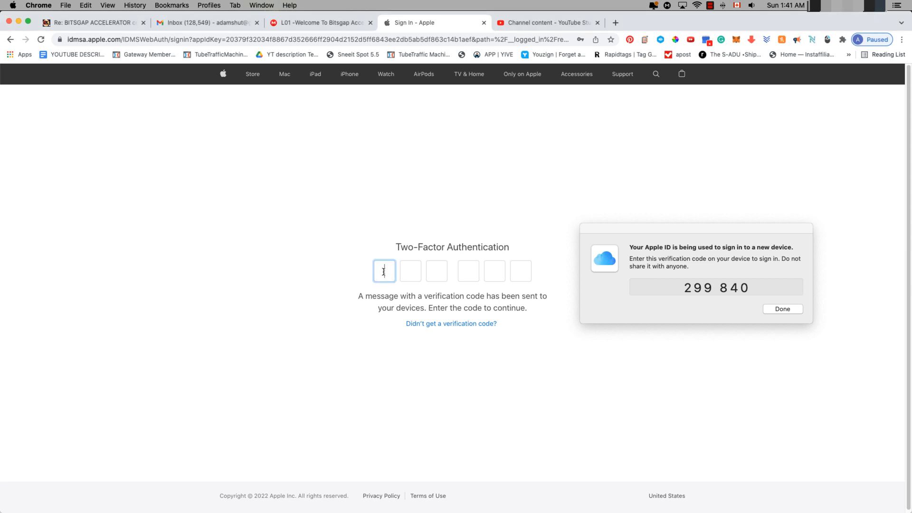
type("29")
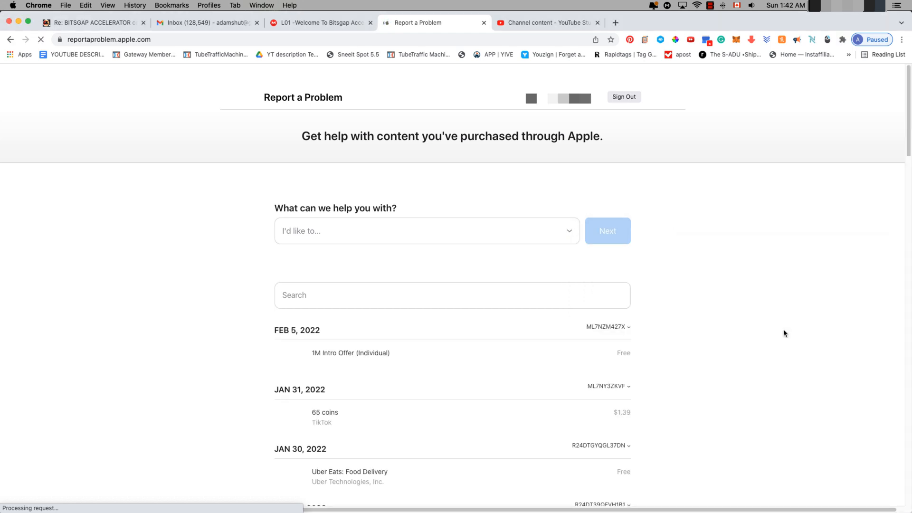
mouse_move(249, 258)
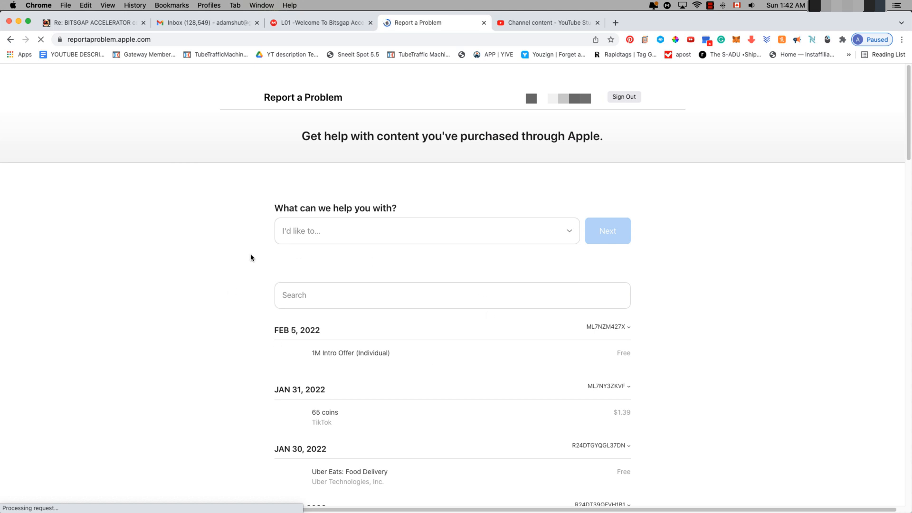
mouse_move(481, 242)
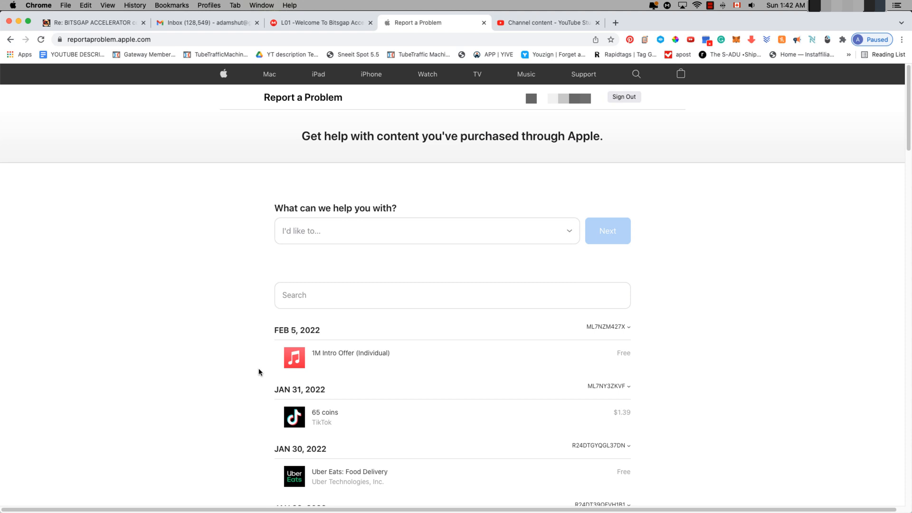
mouse_move(284, 227)
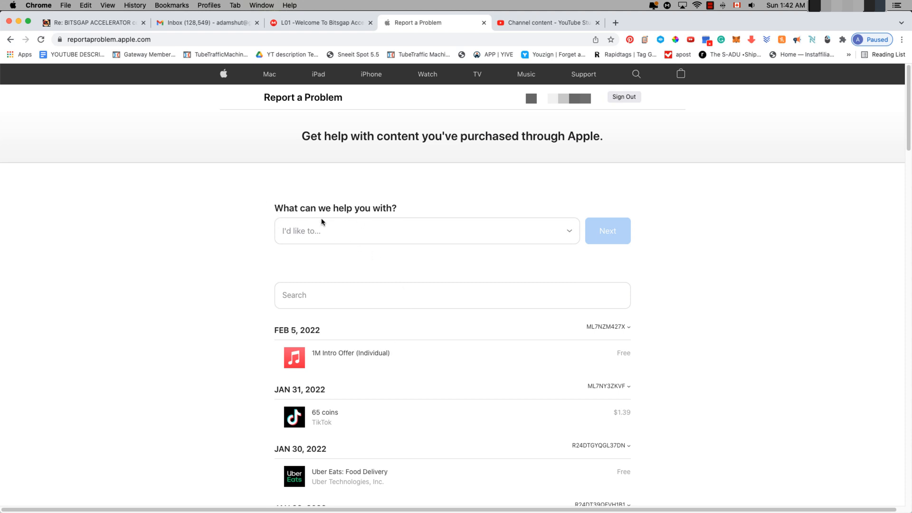
mouse_move(562, 228)
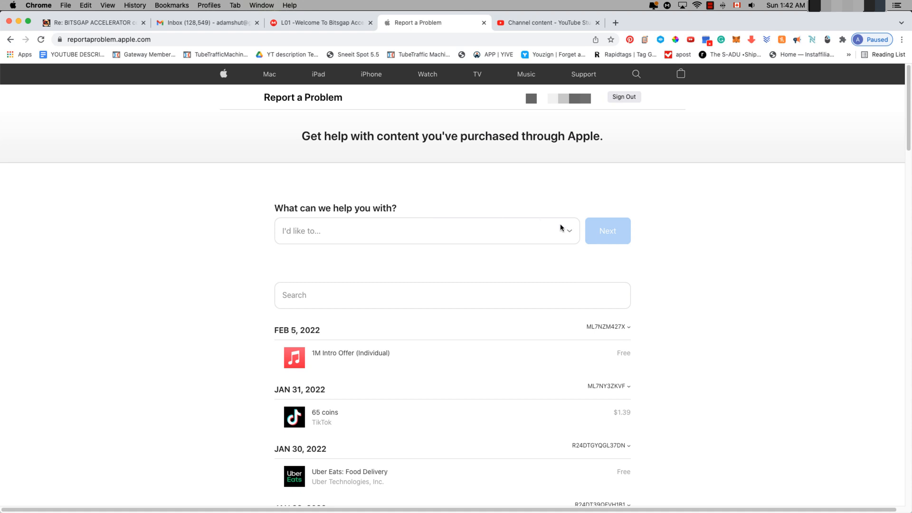
Step: Request a refund with reason "I didn't mean to buy this" and continue to item selection
left_click(427, 231)
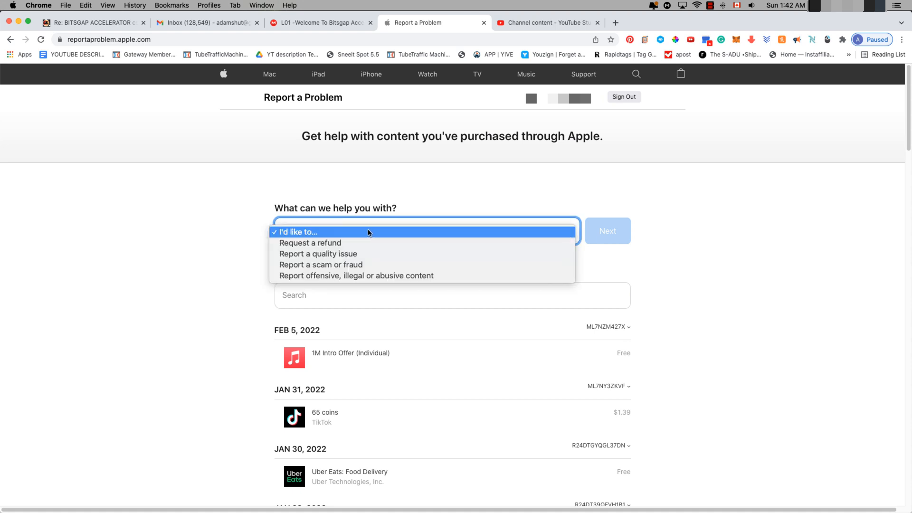
mouse_move(309, 242)
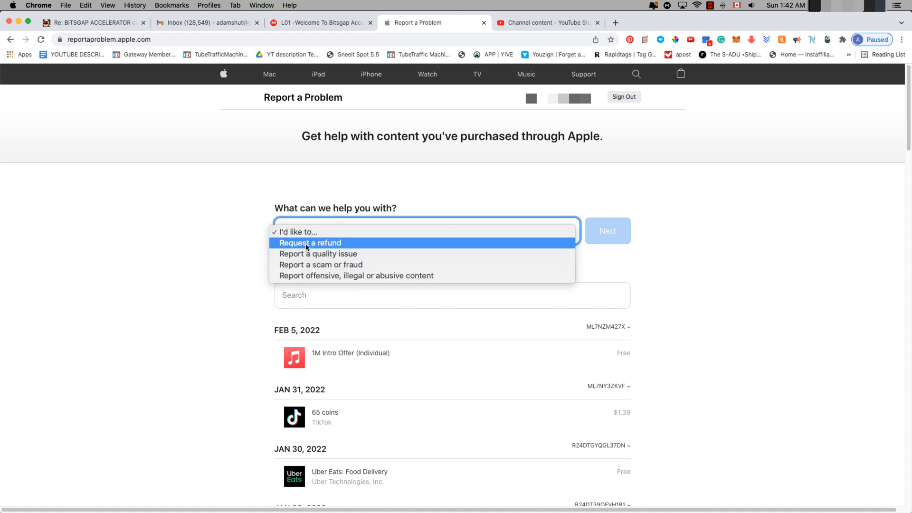
left_click(310, 242)
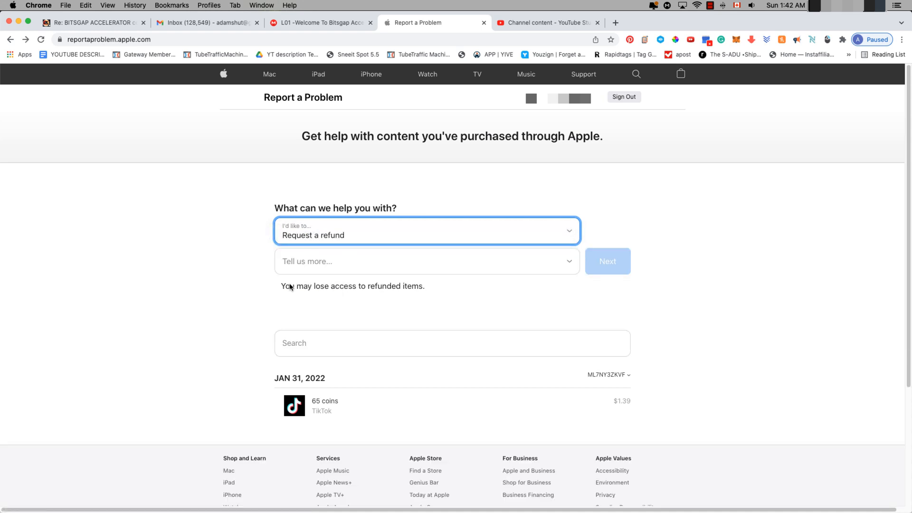
left_click(427, 261)
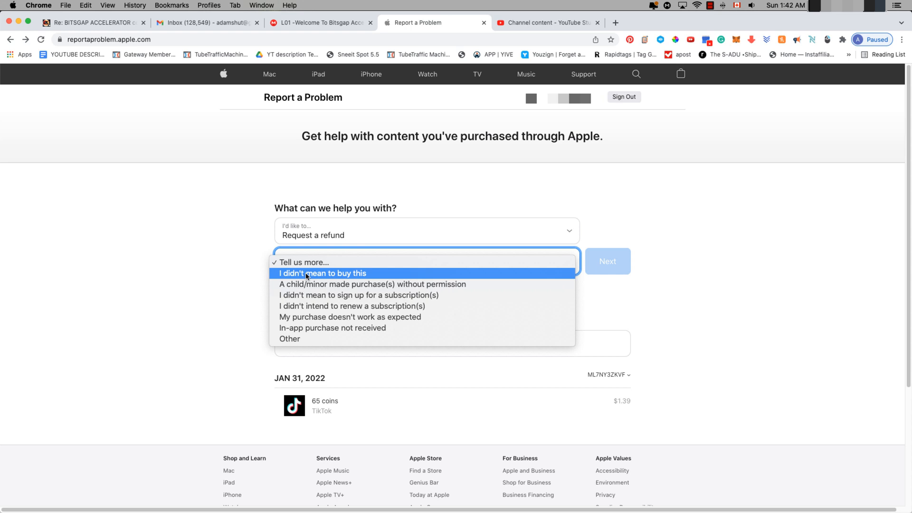
left_click(324, 273)
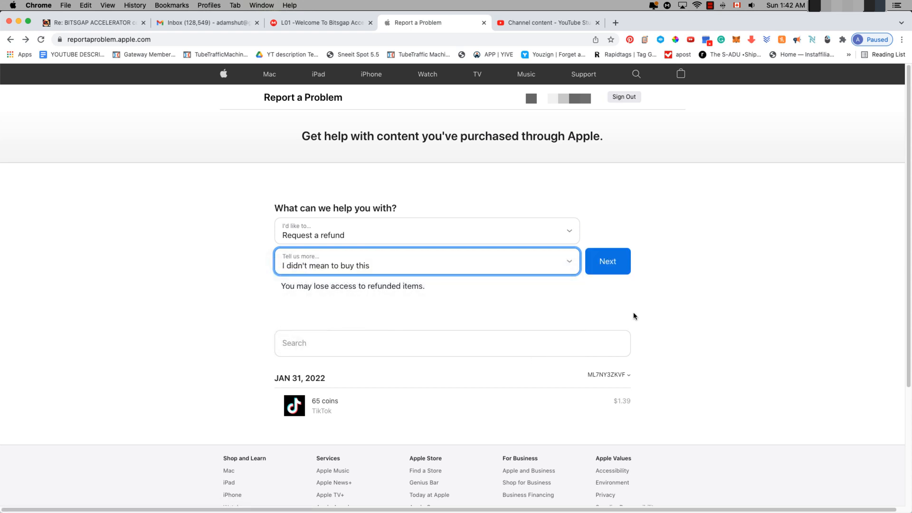
left_click(607, 261)
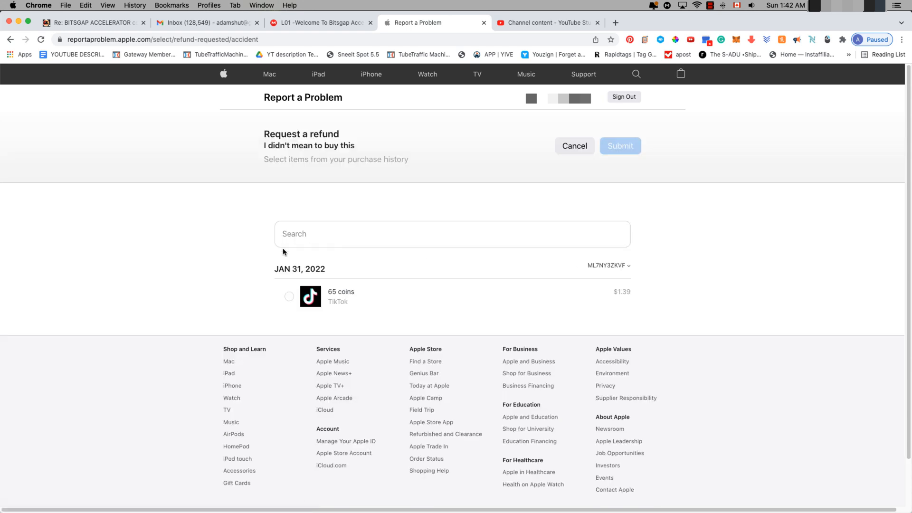
mouse_move(598, 295)
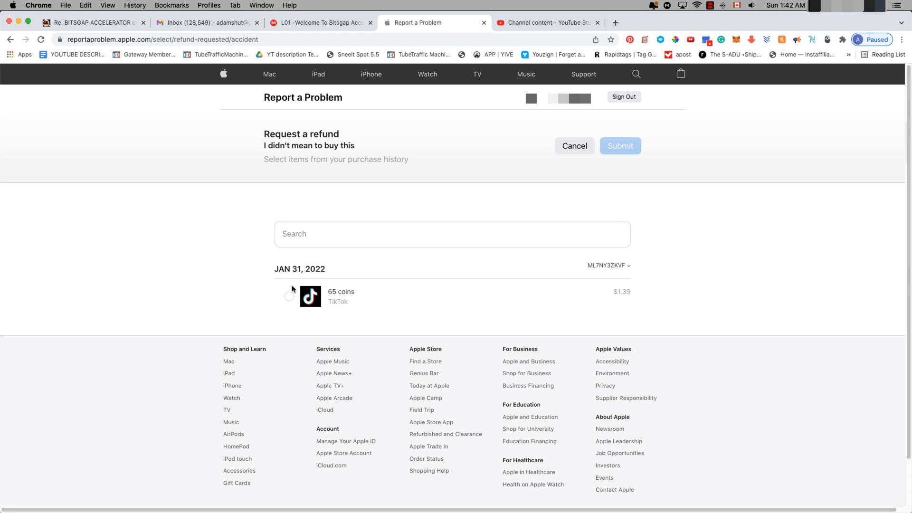
Step: Select the 65 coins TikTok purchase as the single item to refund
left_click(290, 296)
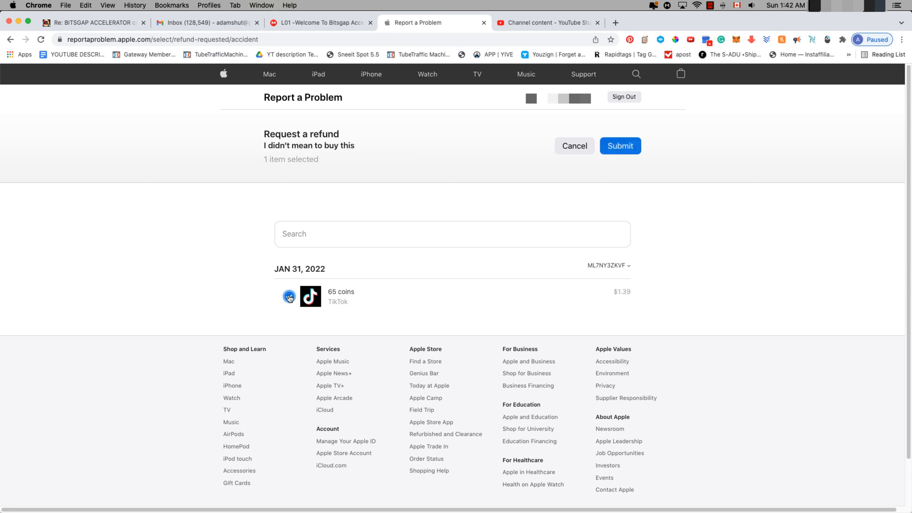
left_click(288, 297)
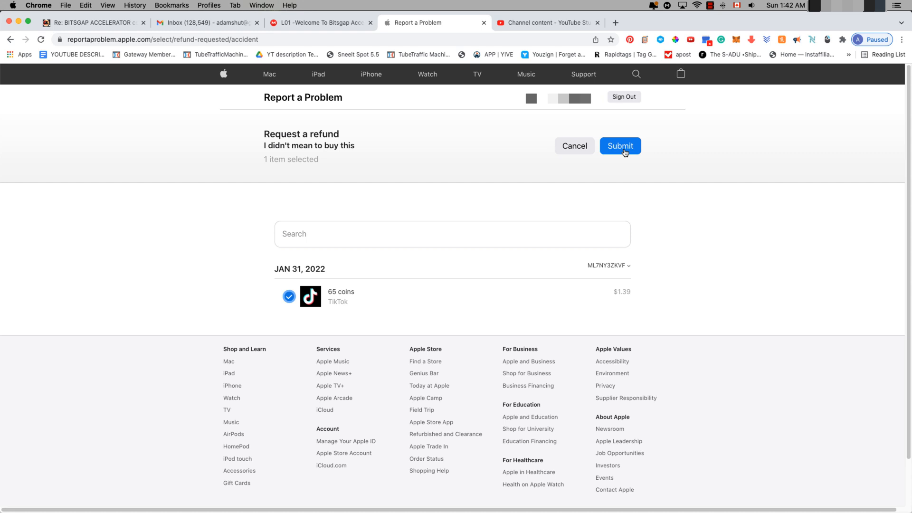
mouse_move(657, 170)
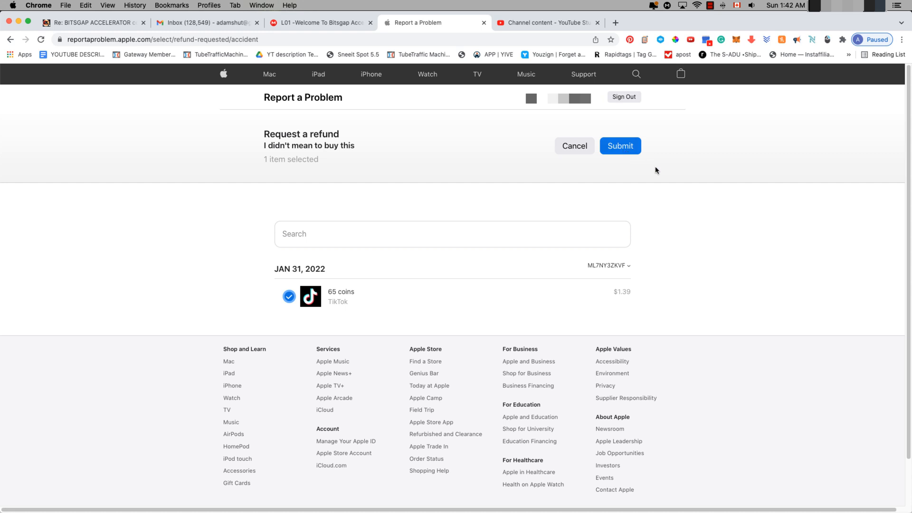
mouse_move(660, 198)
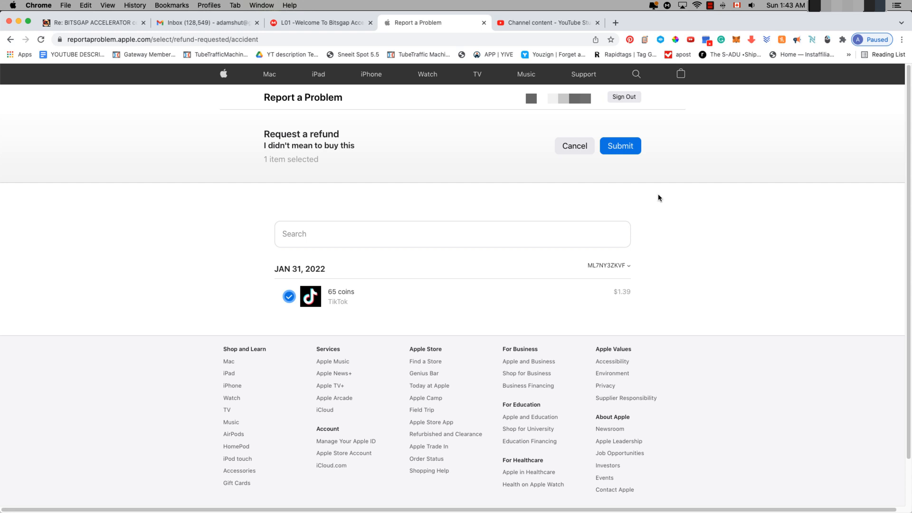
mouse_move(655, 261)
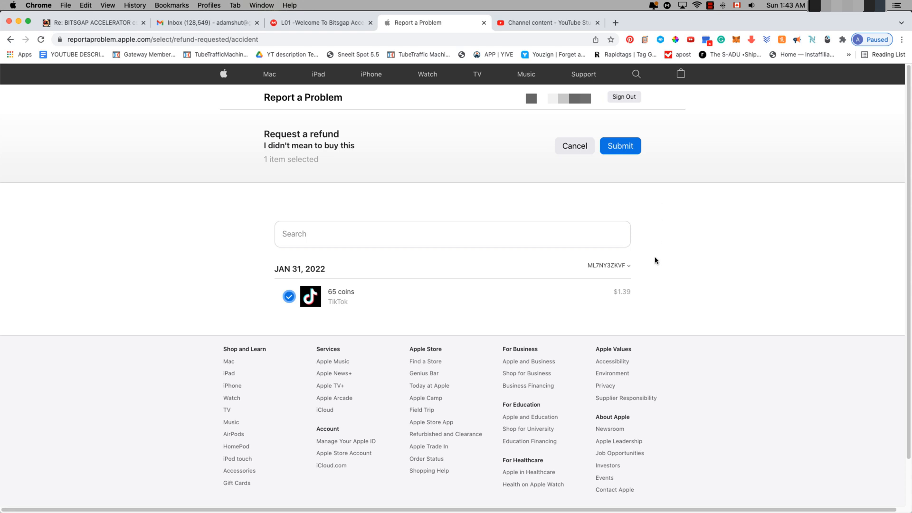
mouse_move(492, 307)
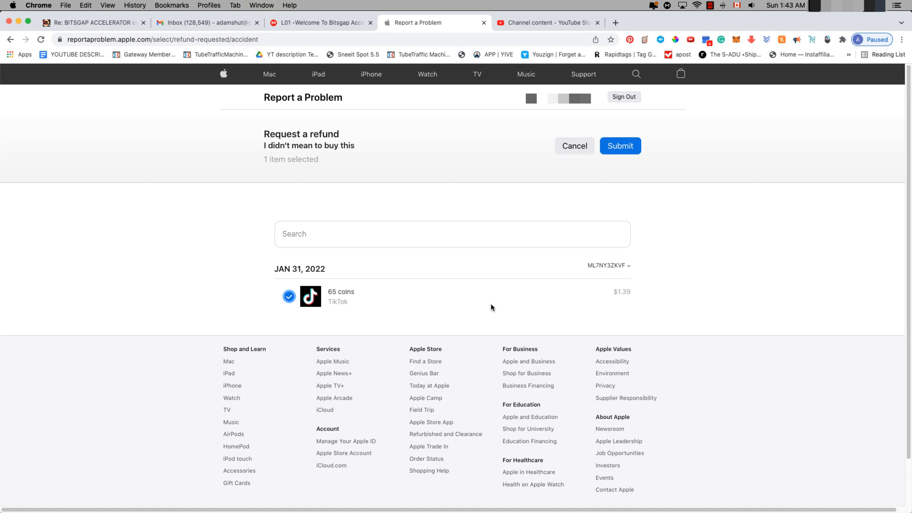
mouse_move(319, 162)
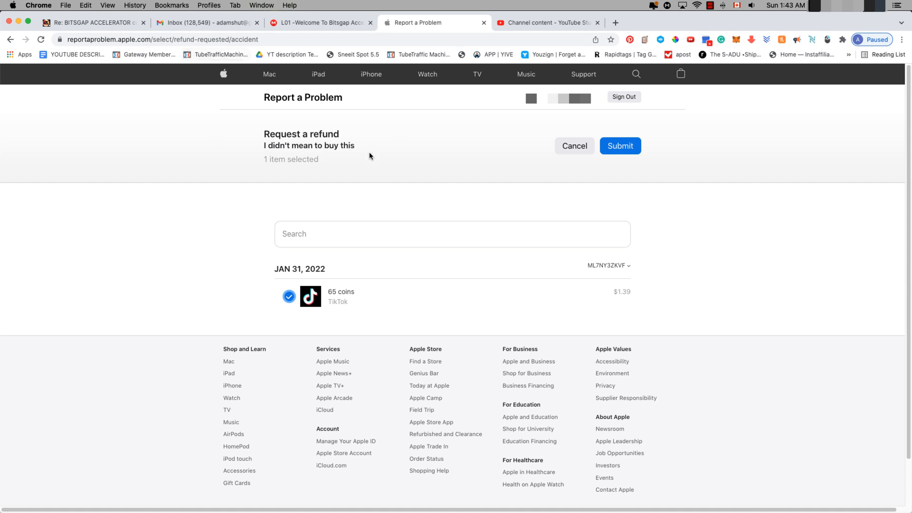
mouse_move(262, 145)
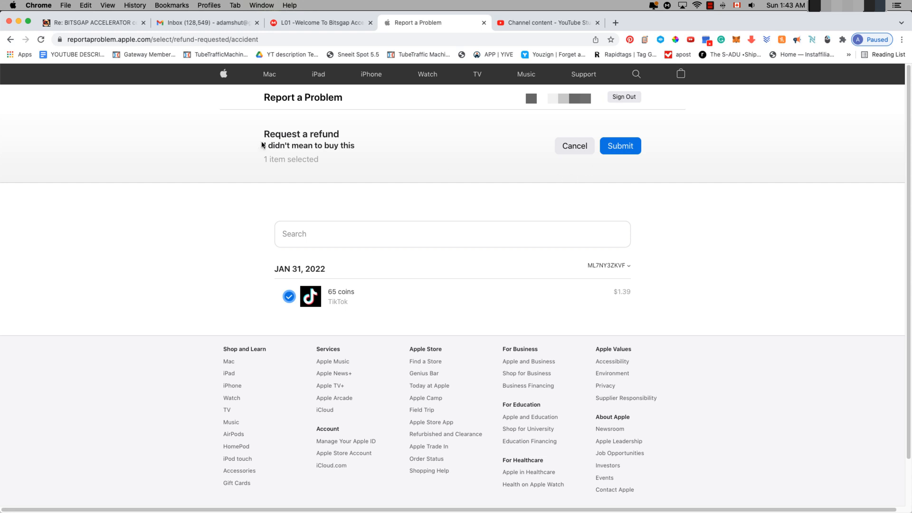
mouse_move(416, 157)
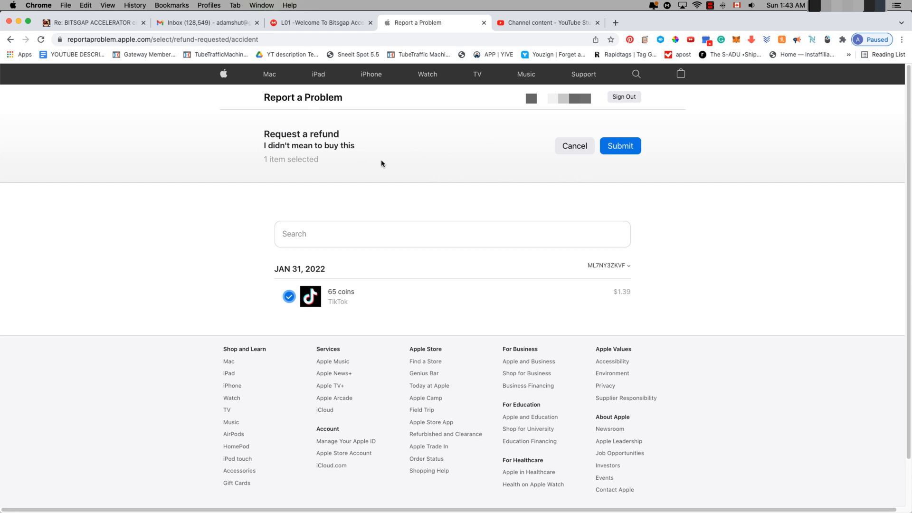
mouse_move(590, 169)
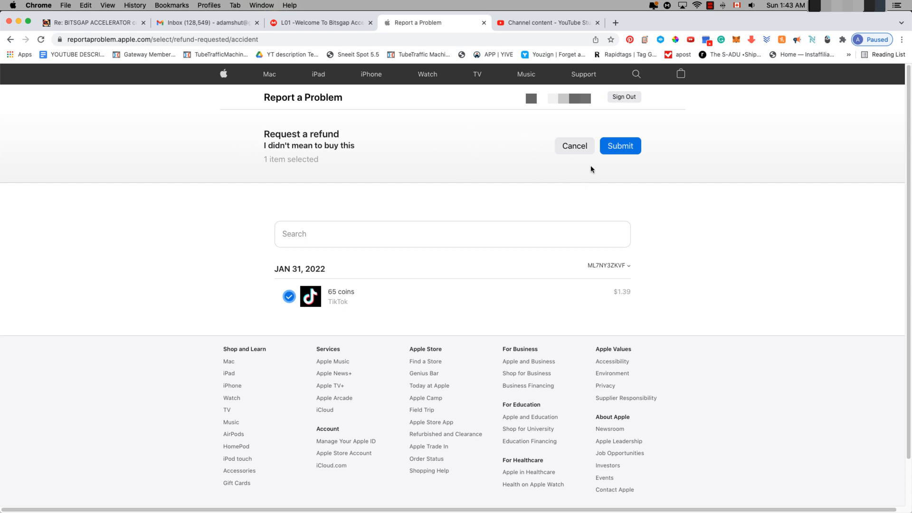